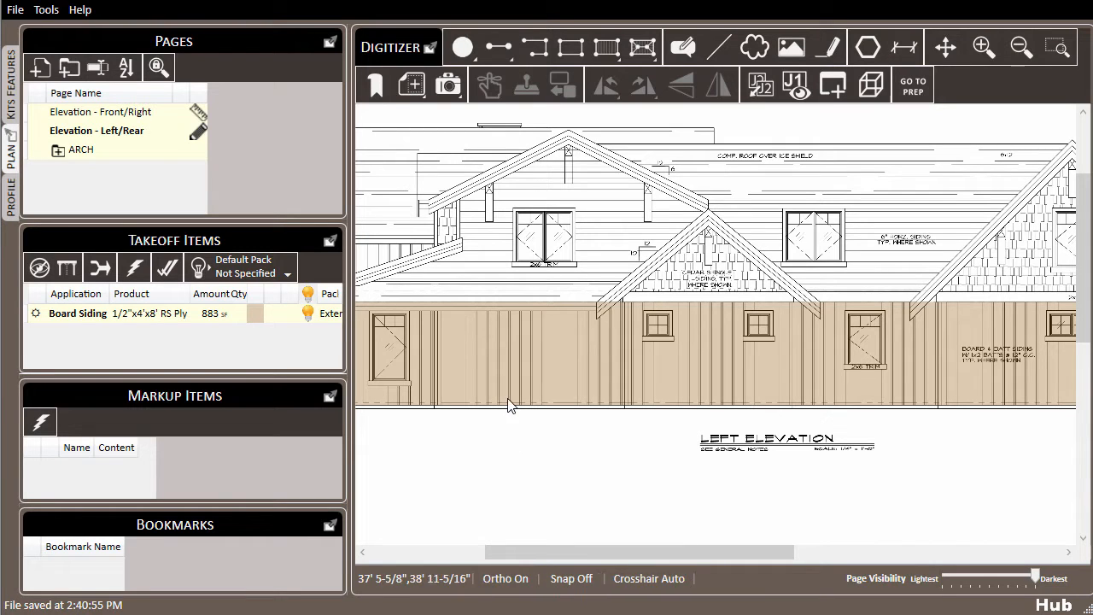
pyautogui.moveTo(442, 372)
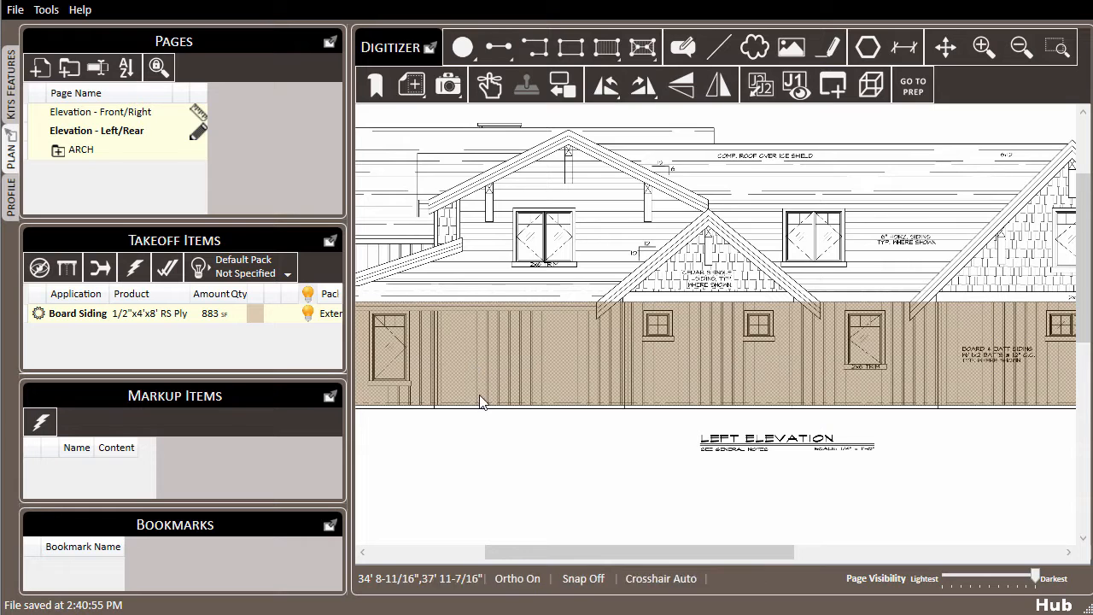
# Pan and scroll the sheet down from the left elevation to the rear elevation
pyautogui.moveTo(481, 401); pyautogui.dragTo(531, 408)
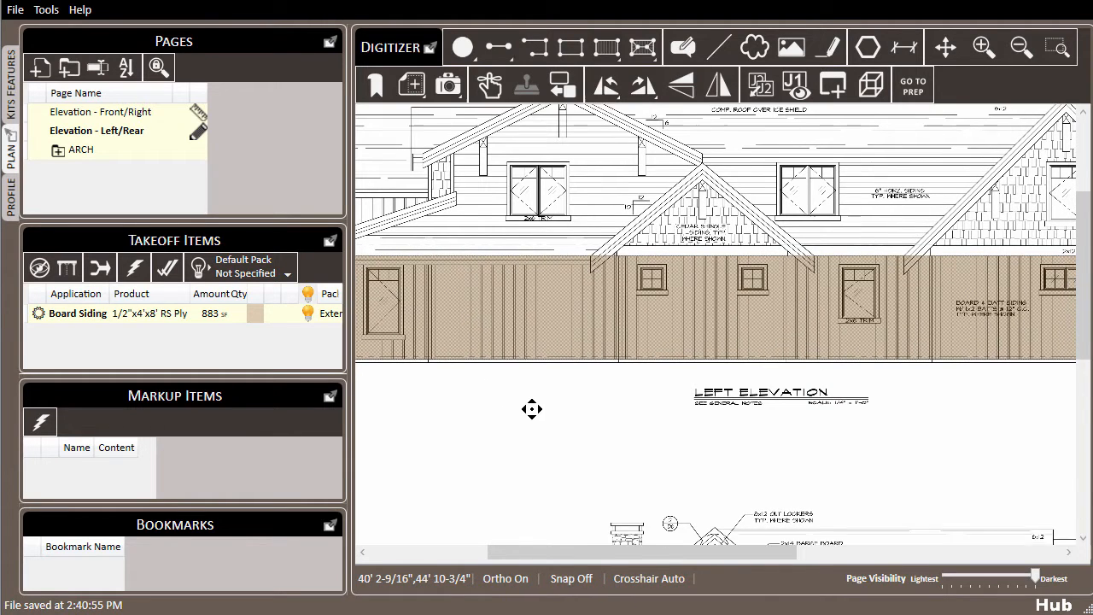
pyautogui.scroll(-3)
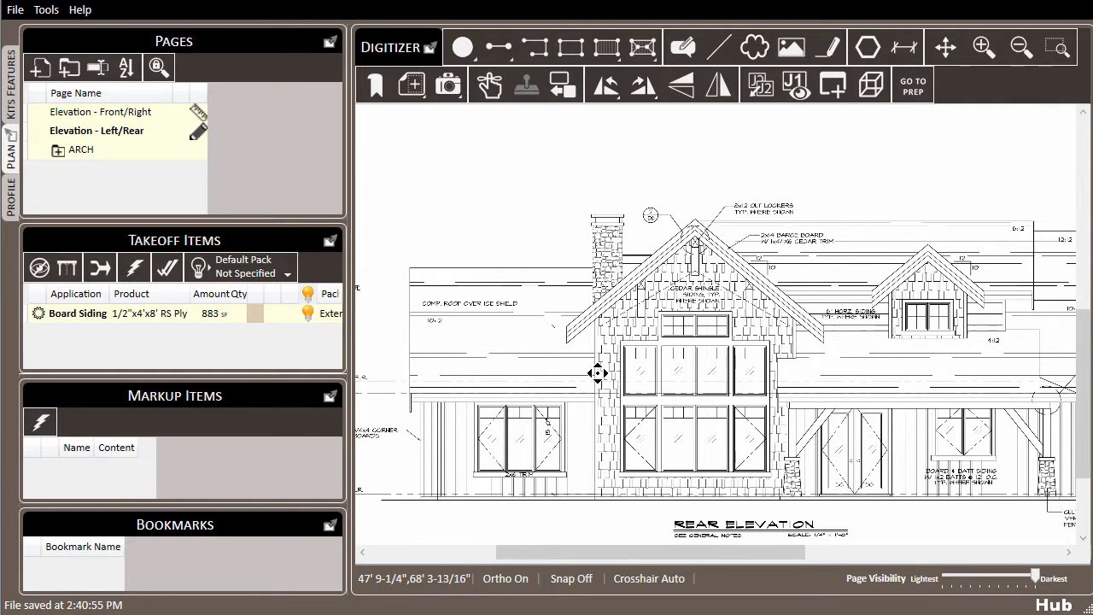
# Scroll further down the sheet past the rear elevation siding toward the 2nd Floor Framing sheet
pyautogui.scroll(-3)
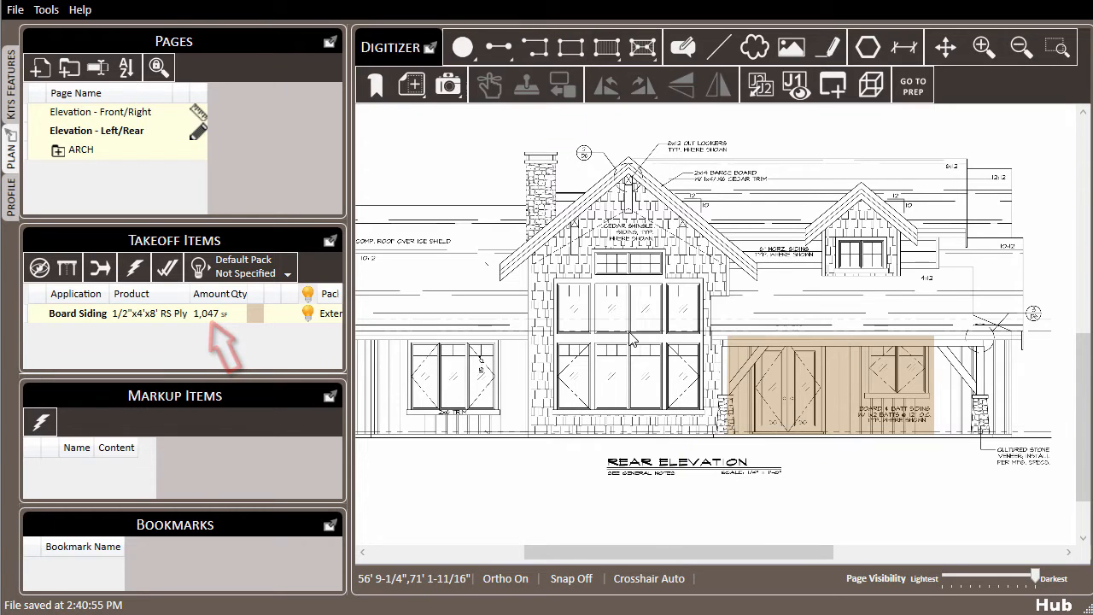
pyautogui.scroll(-3)
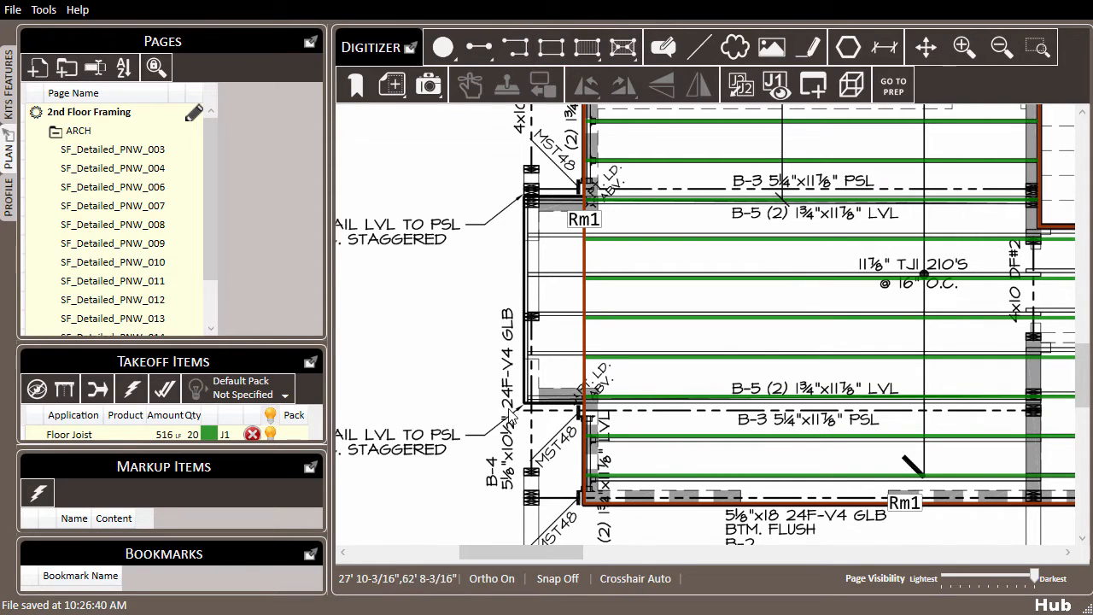
pyautogui.moveTo(602, 310)
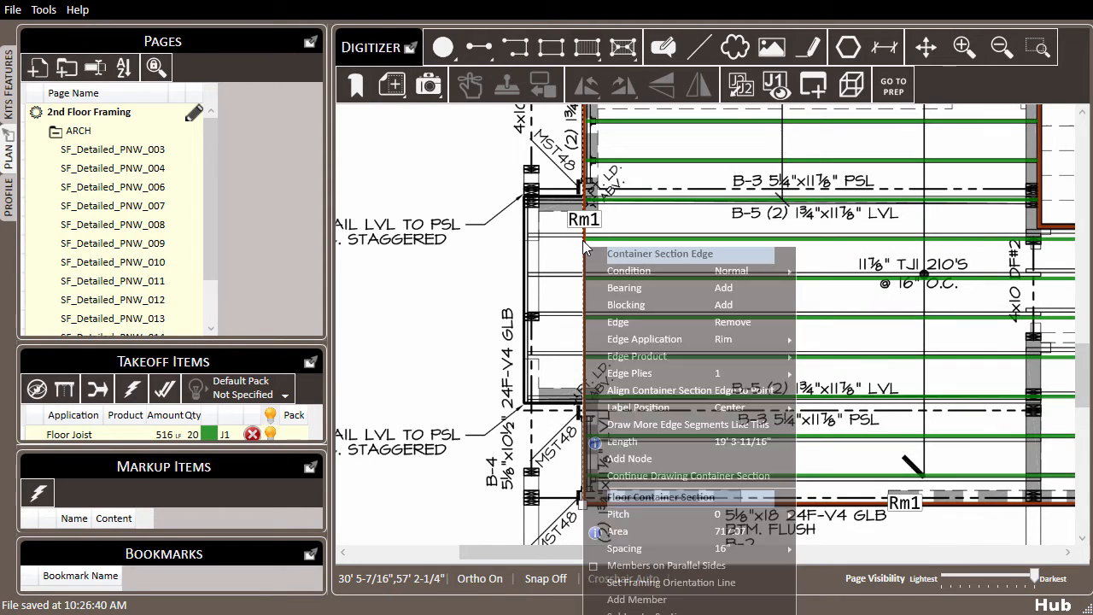
pyautogui.moveTo(687, 476)
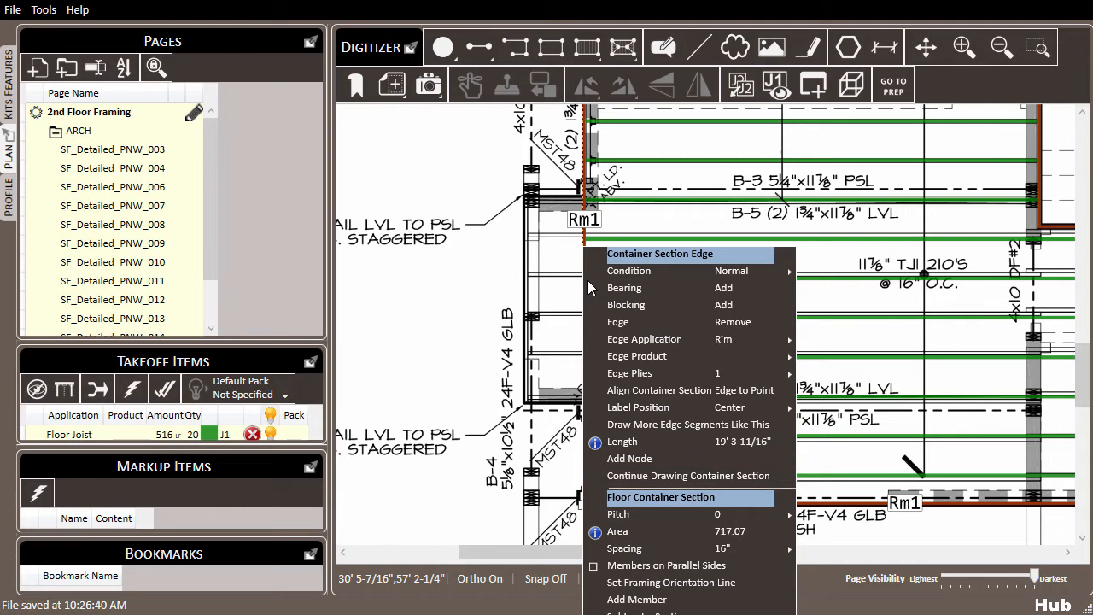
pyautogui.moveTo(569, 286)
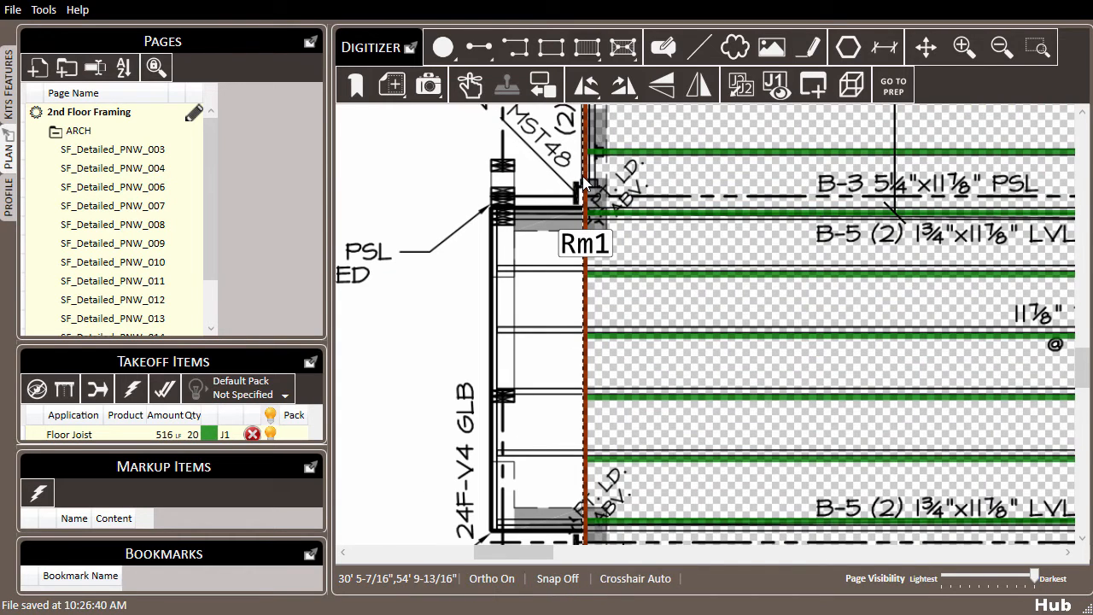
# Choose Continue Drawing Container Section from the floor container edge's right-click menu
pyautogui.rightClick(585, 162)
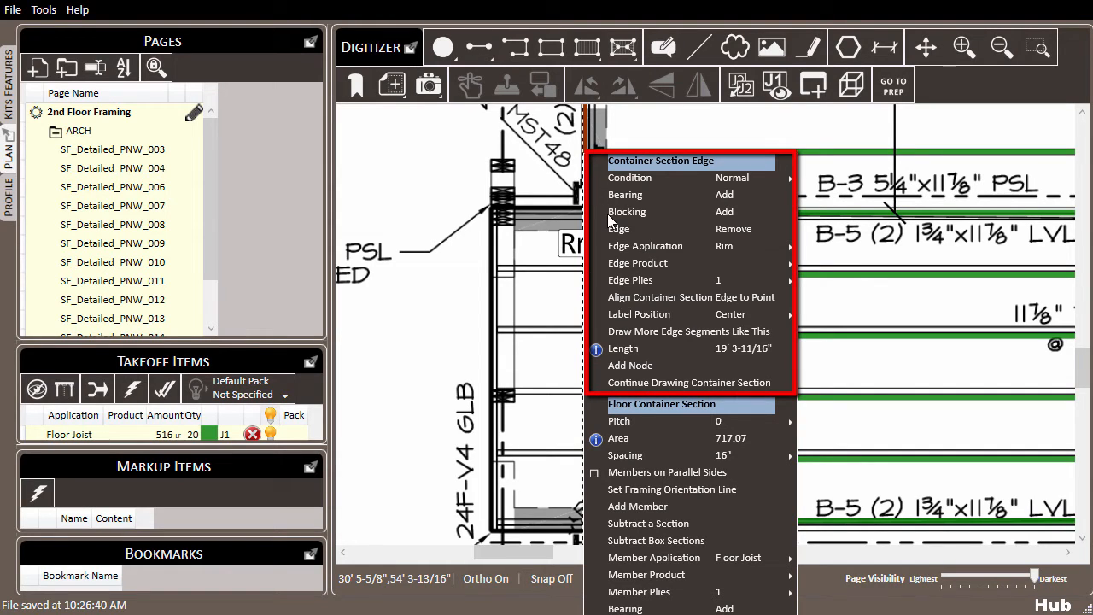
pyautogui.moveTo(683, 381)
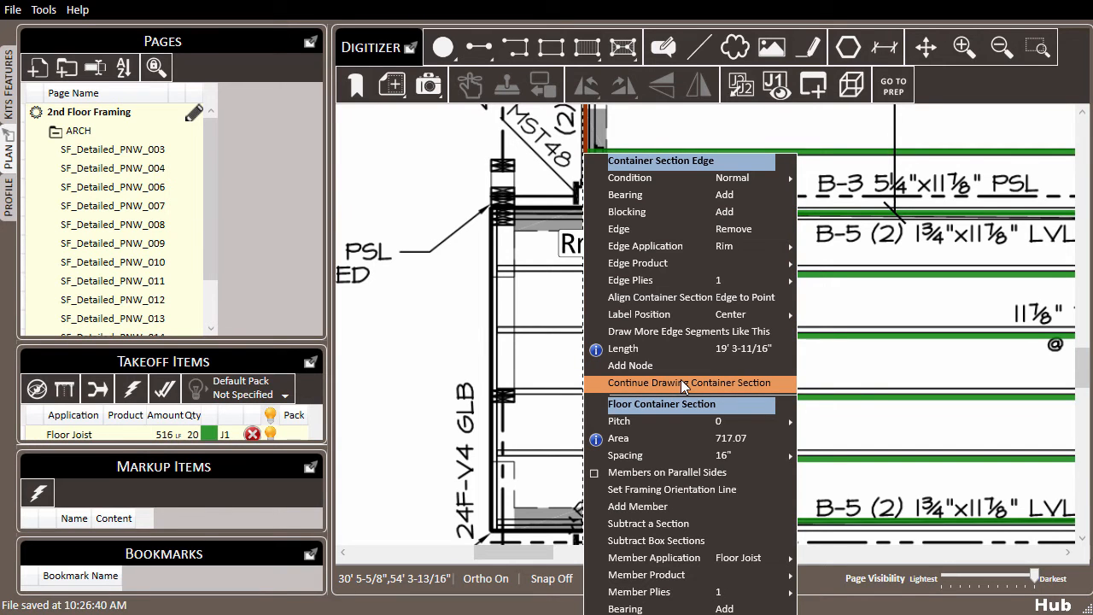
pyautogui.click(690, 383)
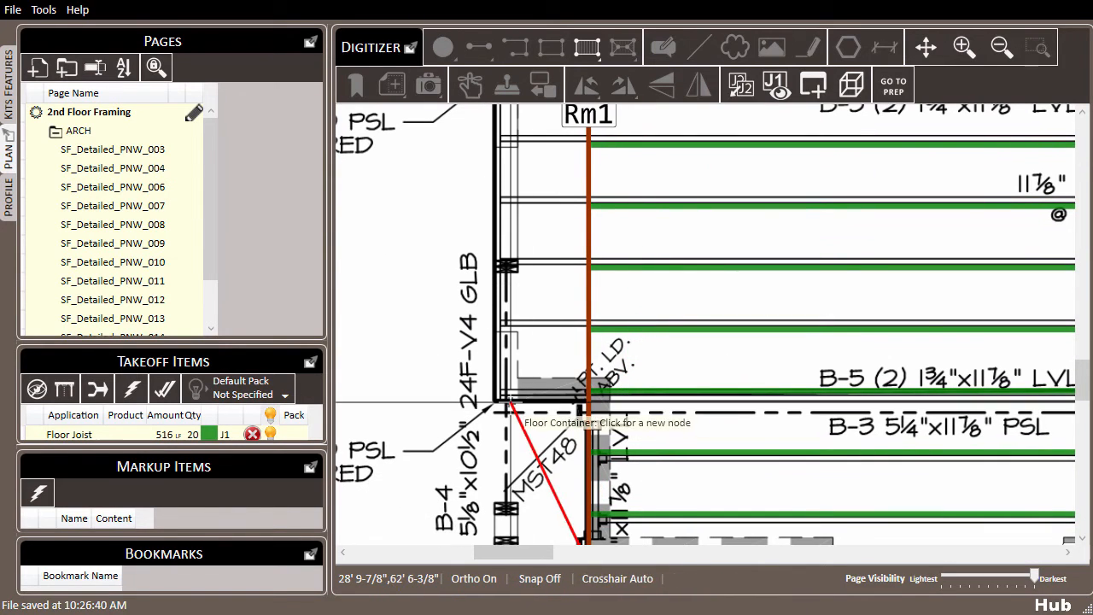